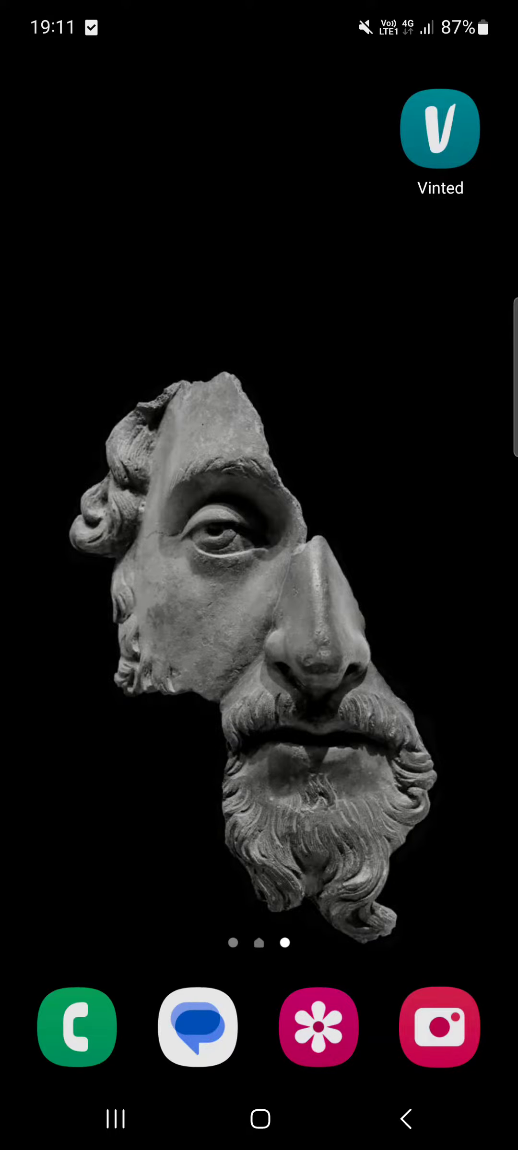
# Step: Launch Vinted and scroll through the Nike search results of sweatshirts and sneakers
pyautogui.click(439, 127)
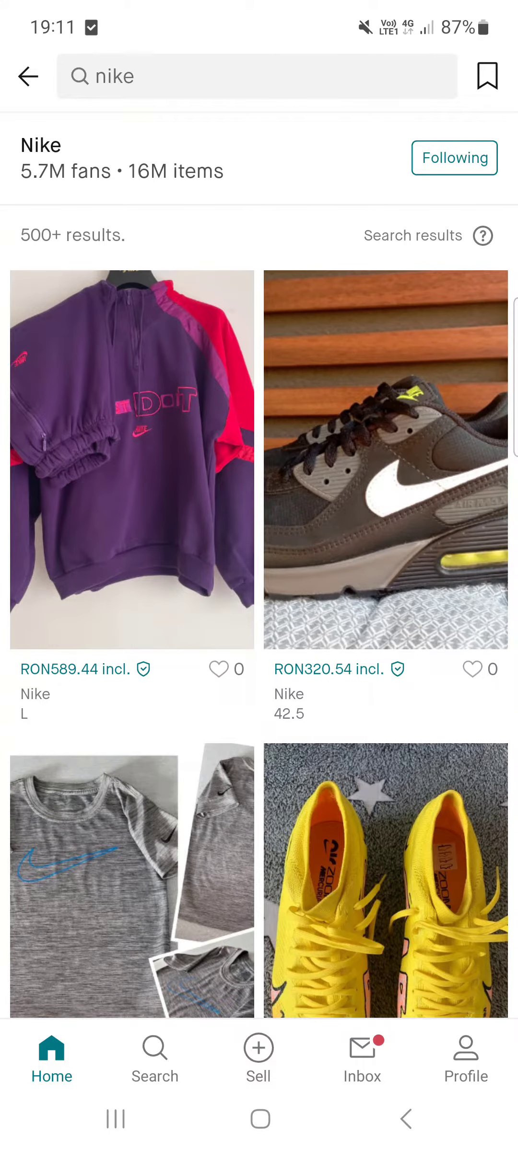
pyautogui.scroll(-3)
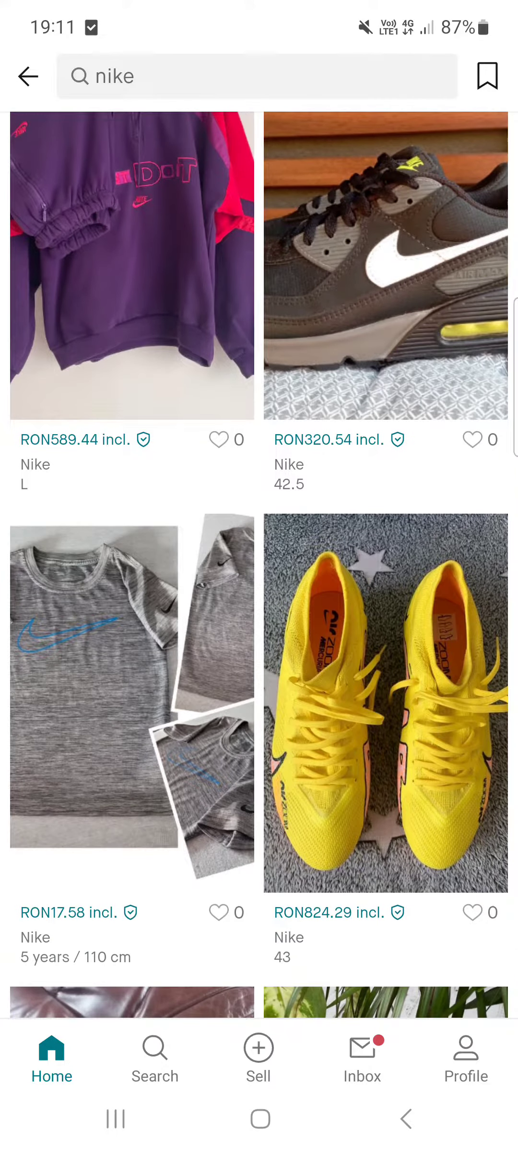
# Step: Go from the Profile tab through Settings to the Email notifications page
pyautogui.click(465, 1060)
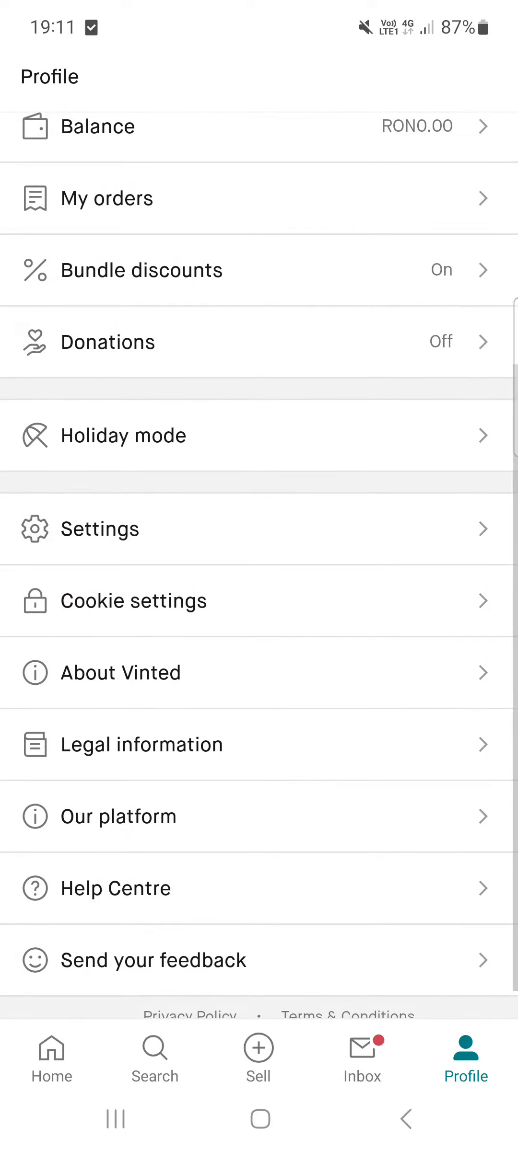
pyautogui.click(99, 528)
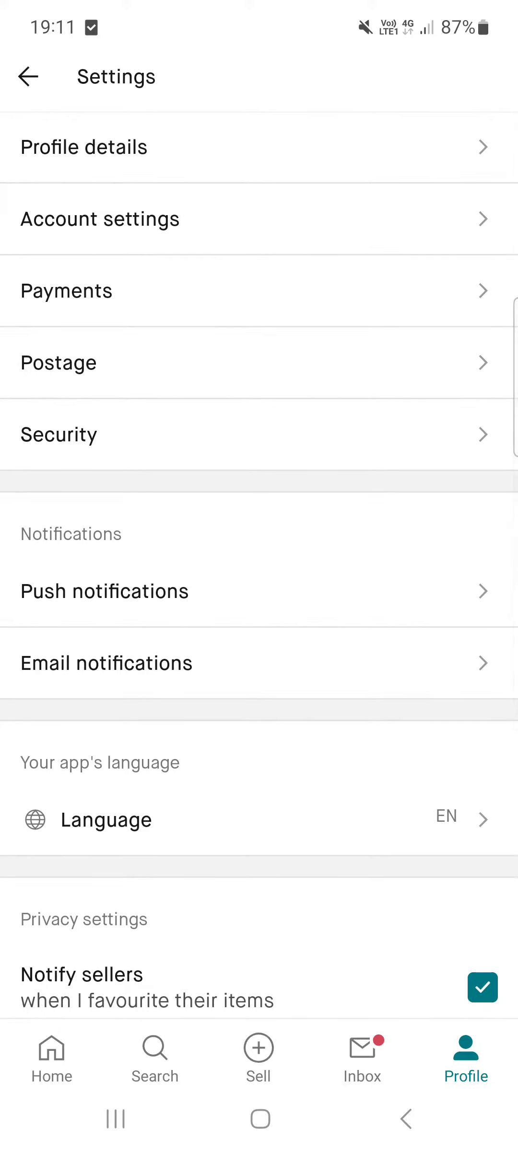
pyautogui.click(105, 662)
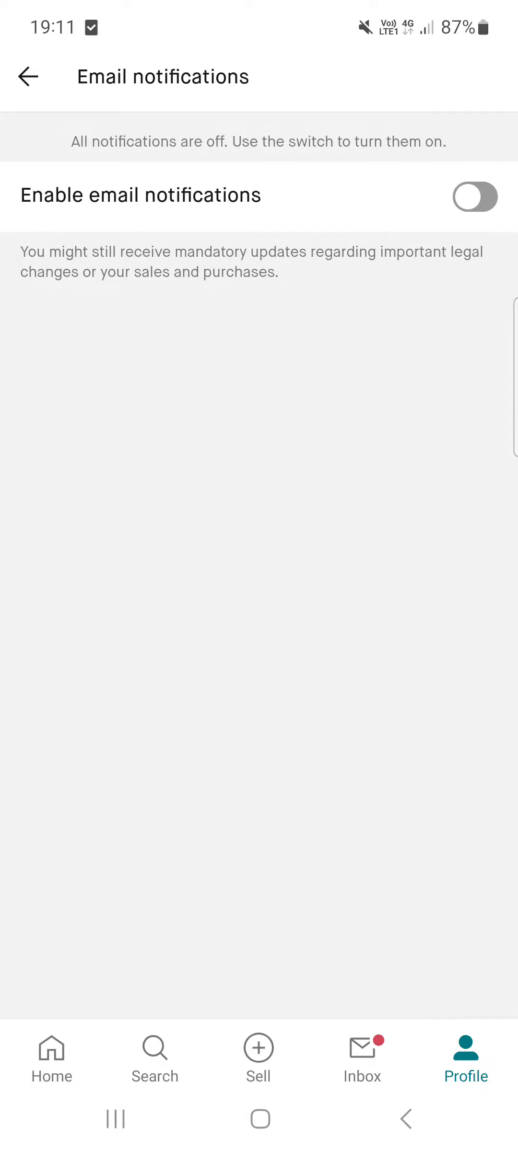
# Step: Switch on email notifications and scroll to confirm News, High-priority and Other are on
pyautogui.click(474, 198)
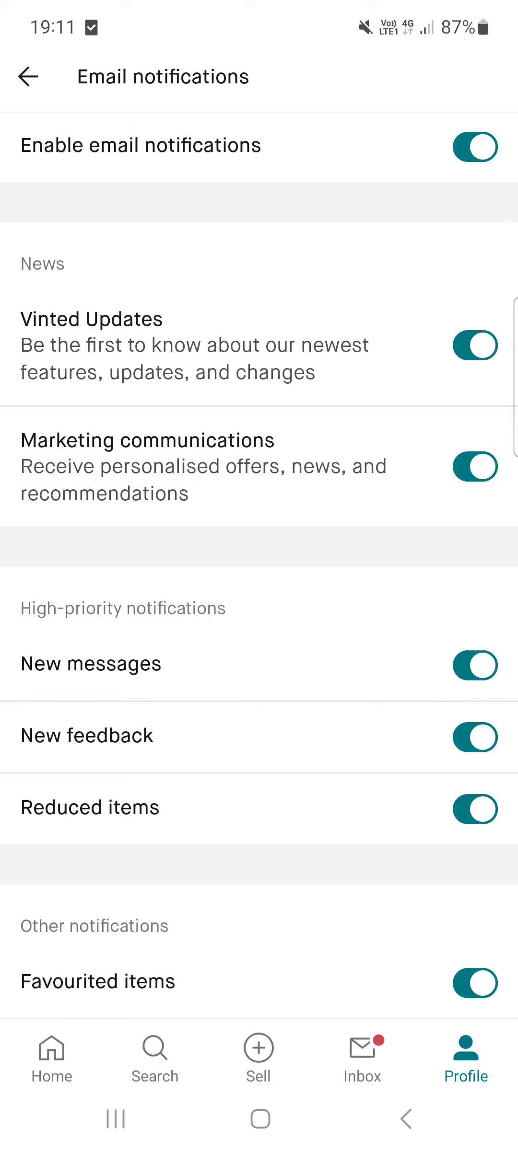
pyautogui.scroll(-3)
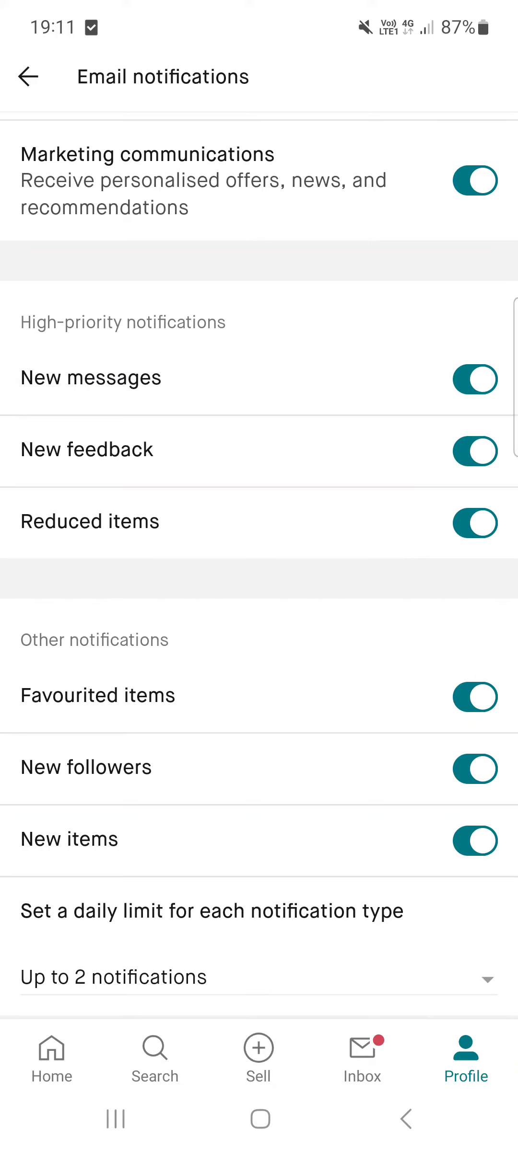
pyautogui.scroll(-3)
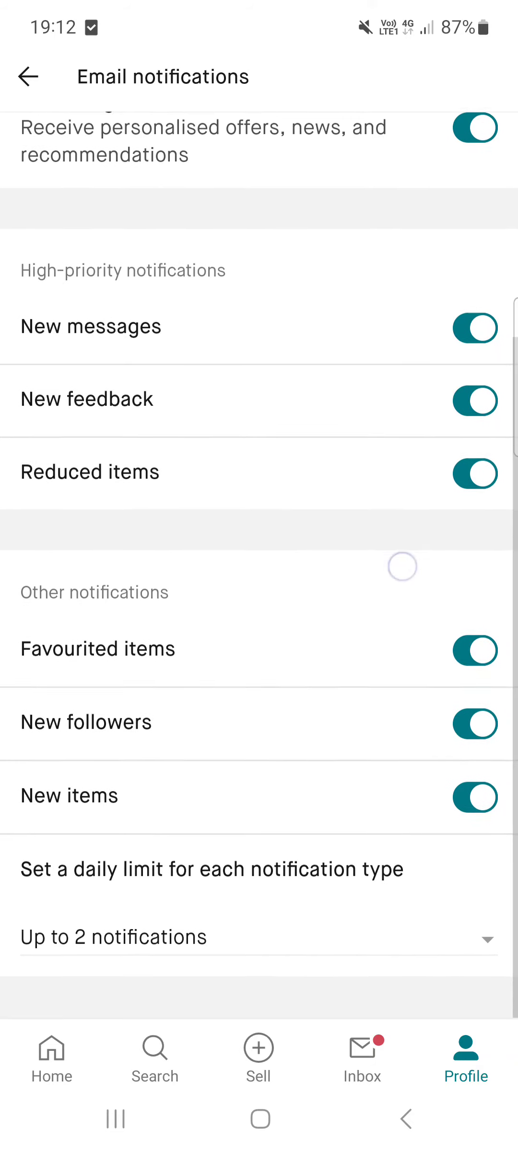
pyautogui.scroll(-3)
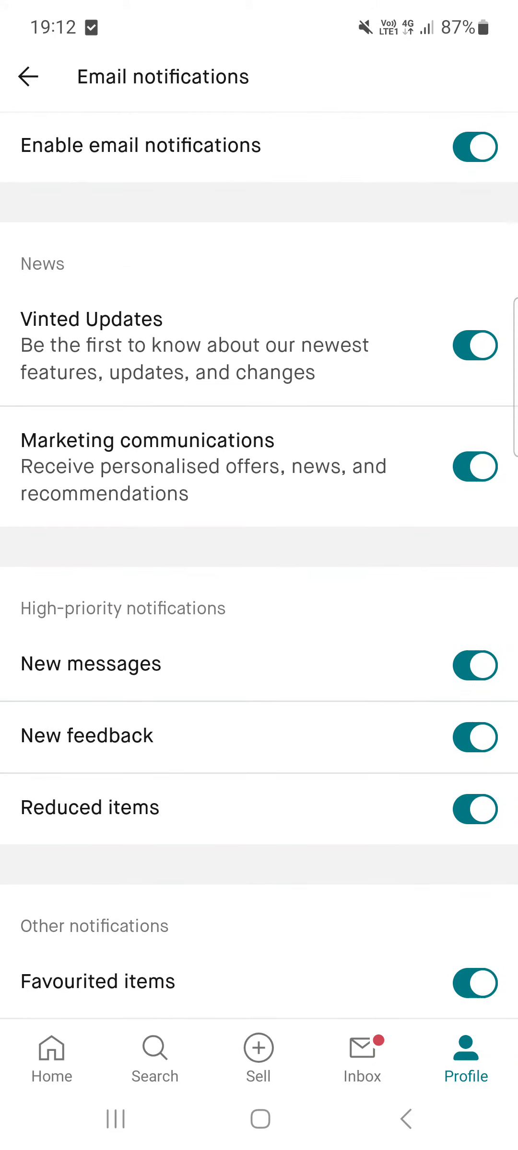